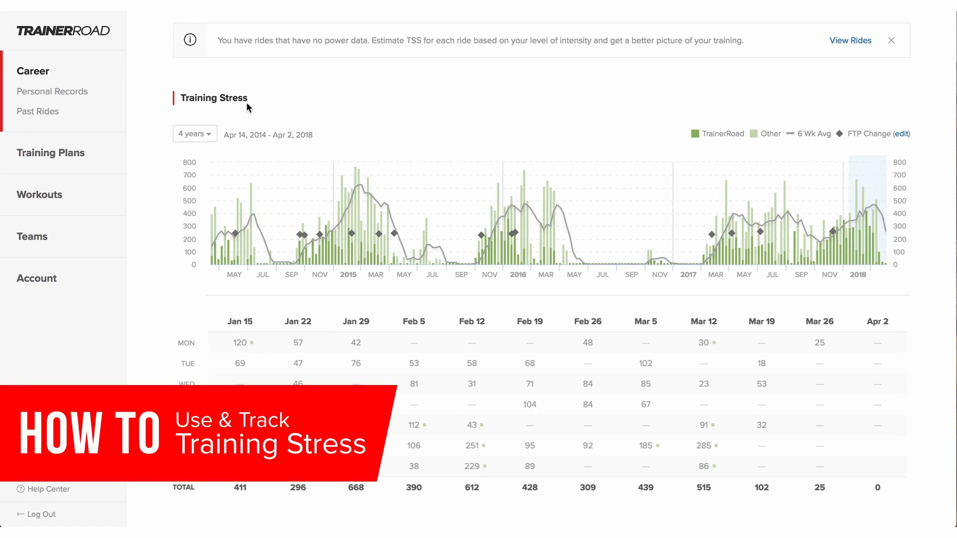
Switch the Training Stress range through 3 Years and 2 Years, ending on 1 Year
click(194, 134)
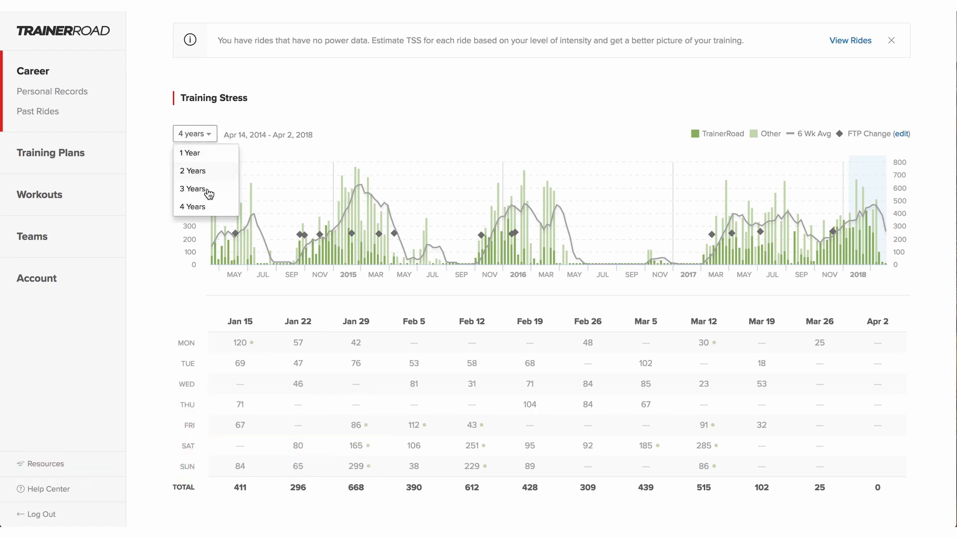
click(192, 189)
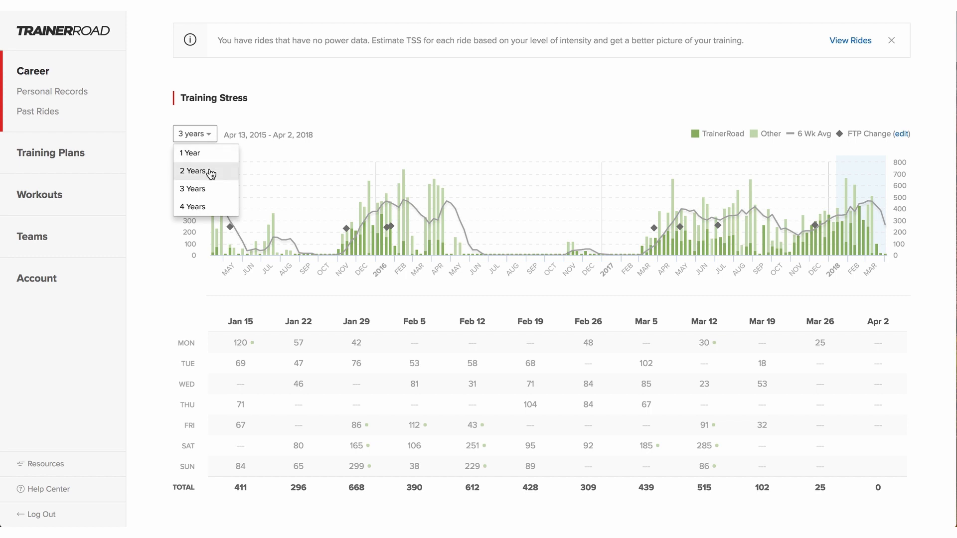
click(193, 171)
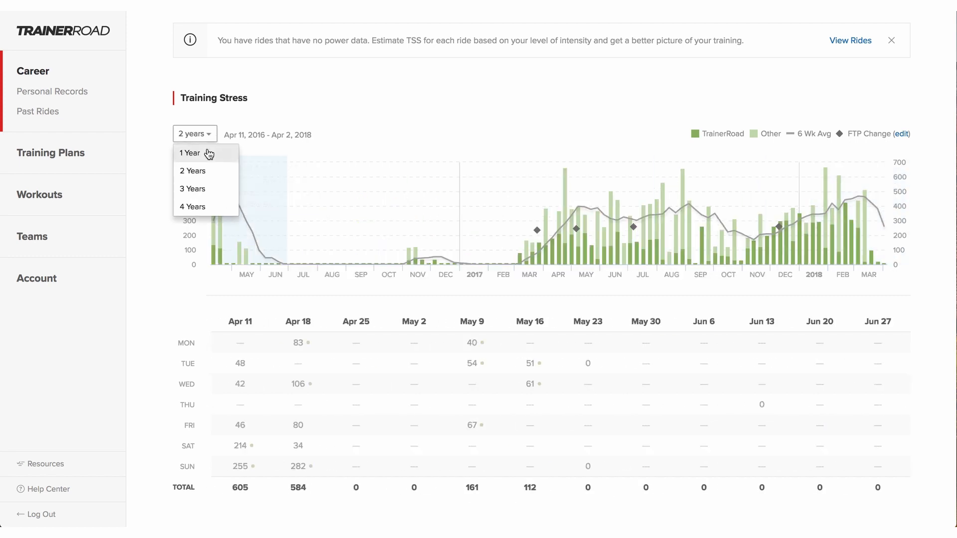
click(189, 153)
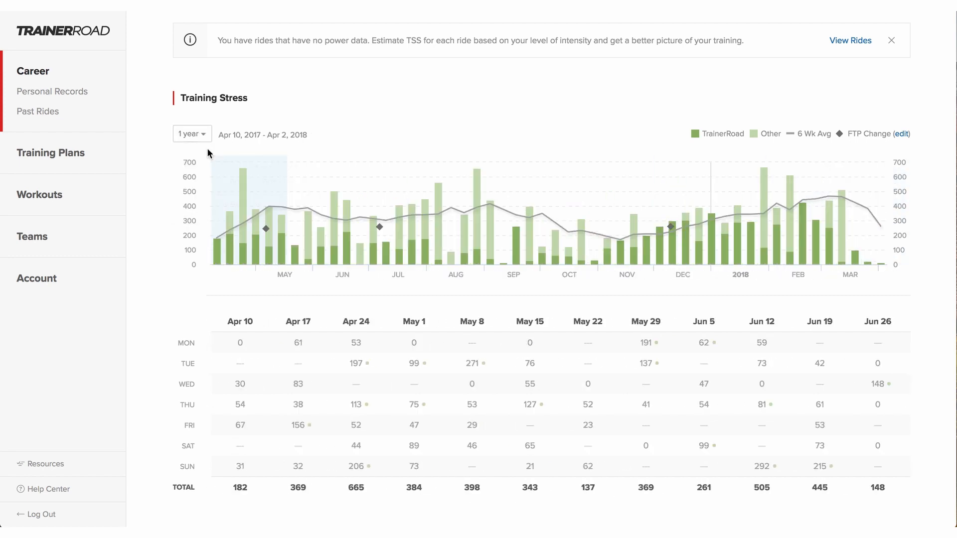
mouse_move(217, 165)
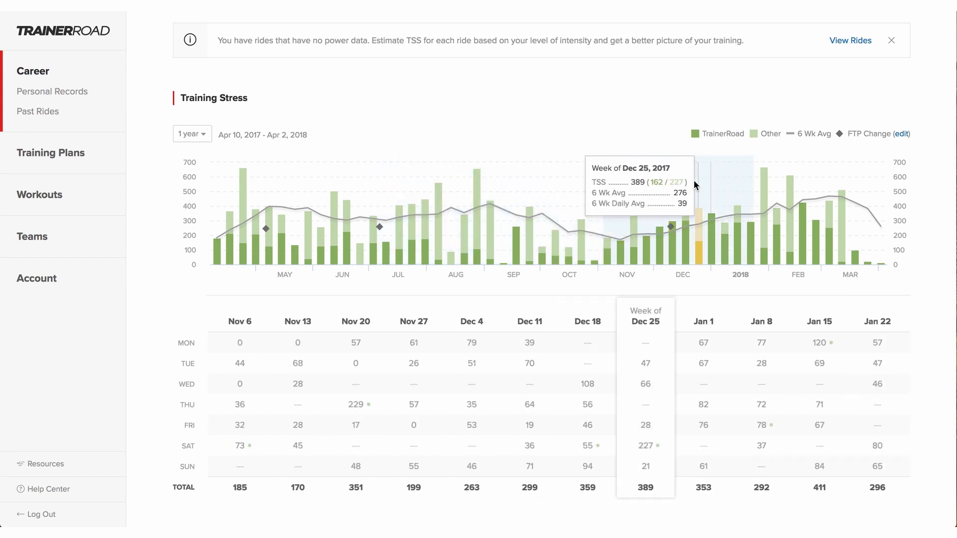
mouse_move(701, 237)
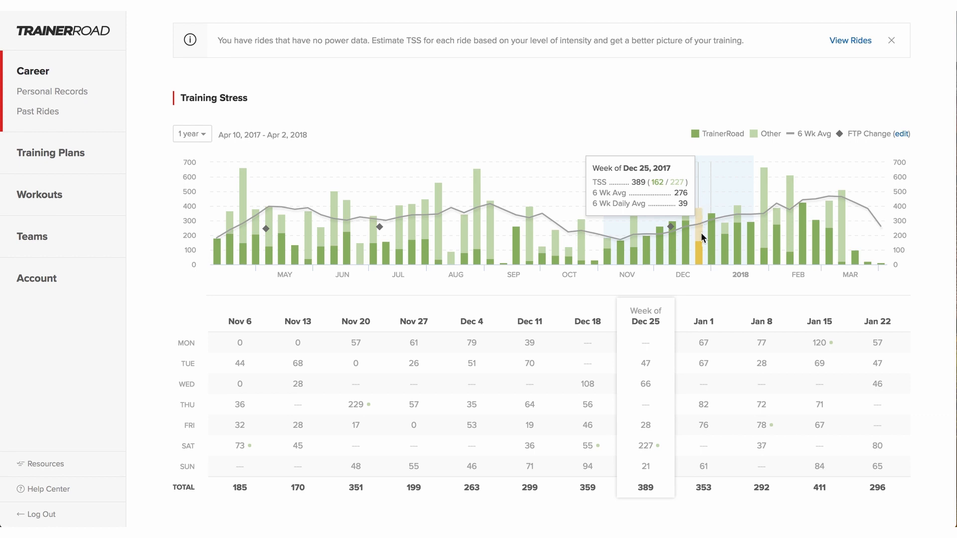
mouse_move(653, 448)
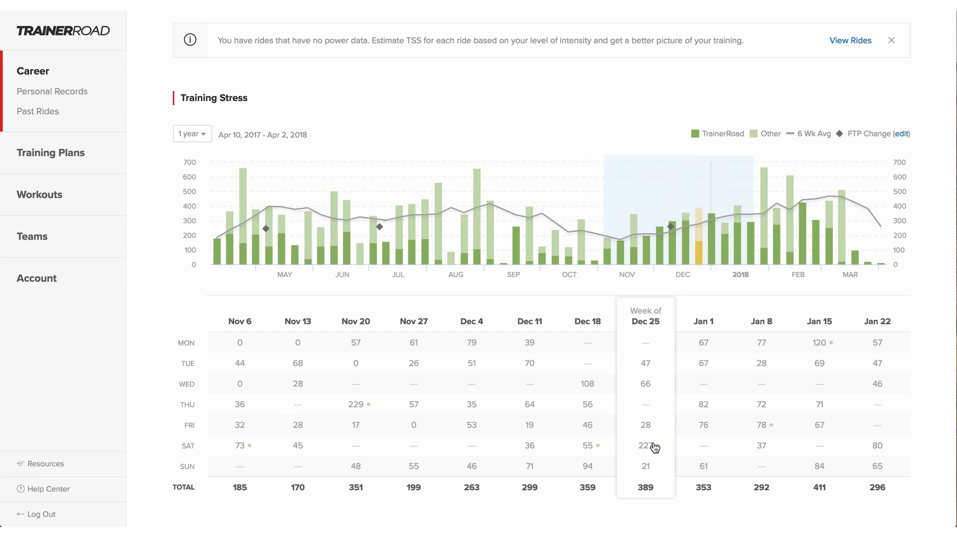
mouse_move(656, 451)
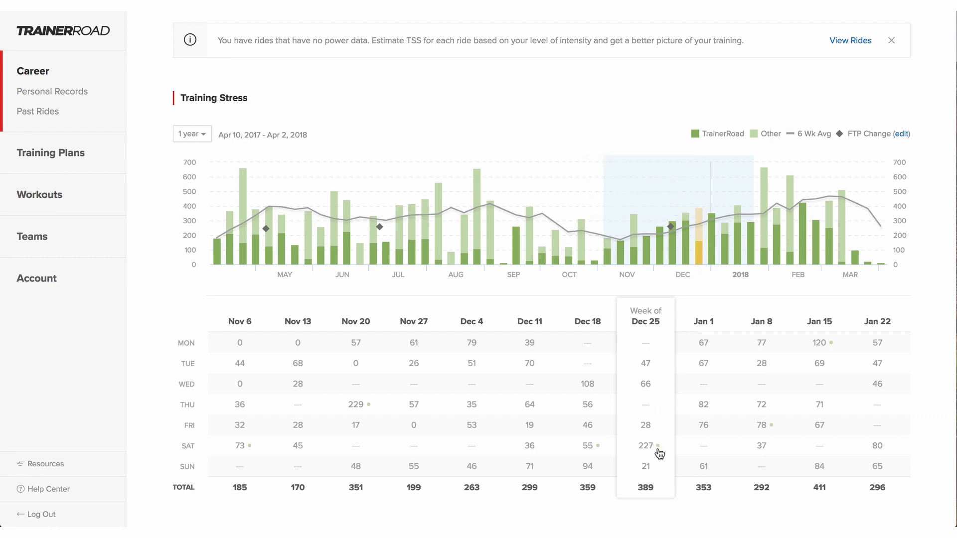
mouse_move(721, 261)
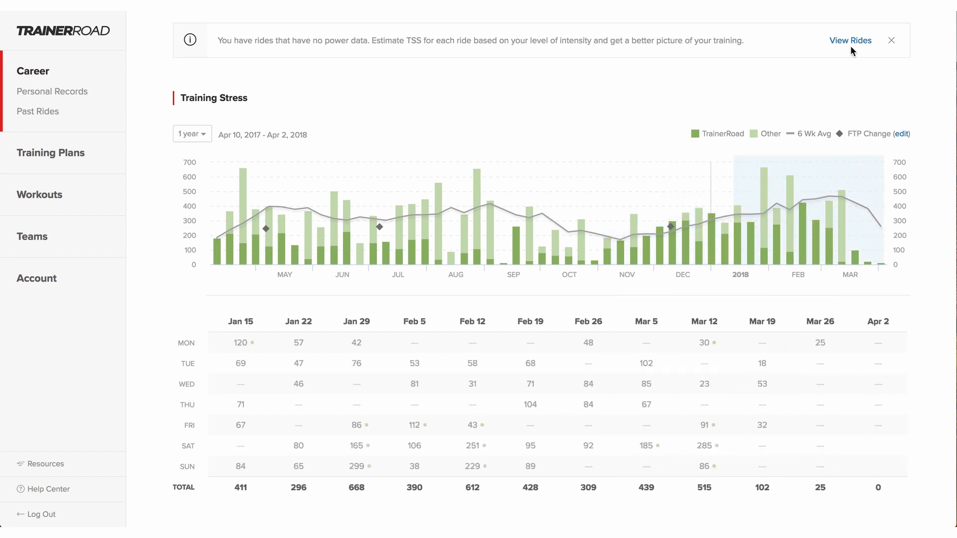
mouse_move(850, 41)
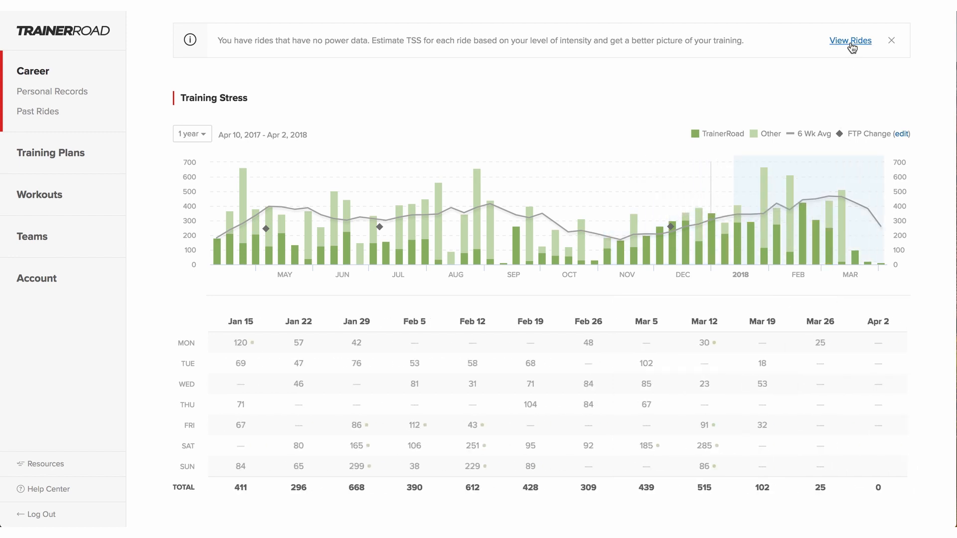
mouse_move(840, 97)
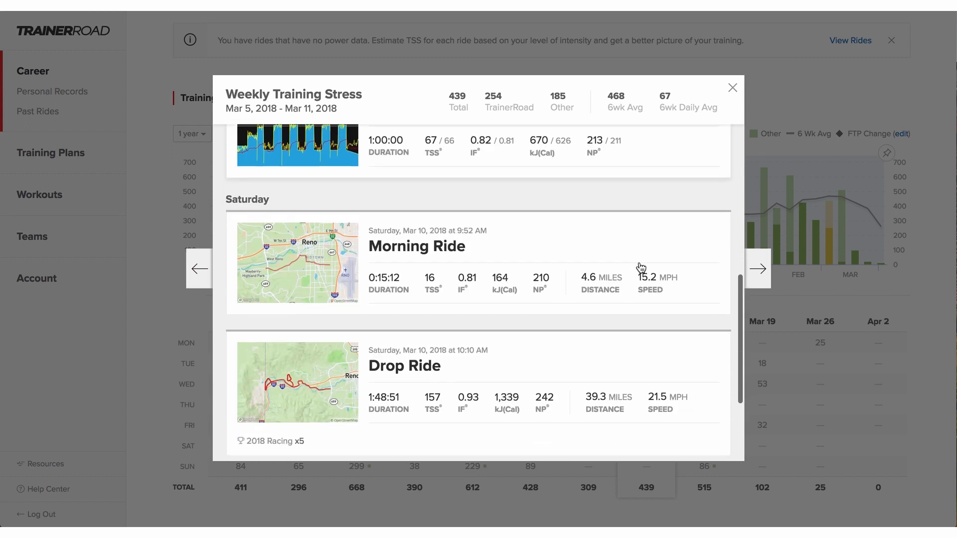
scroll(down, 3)
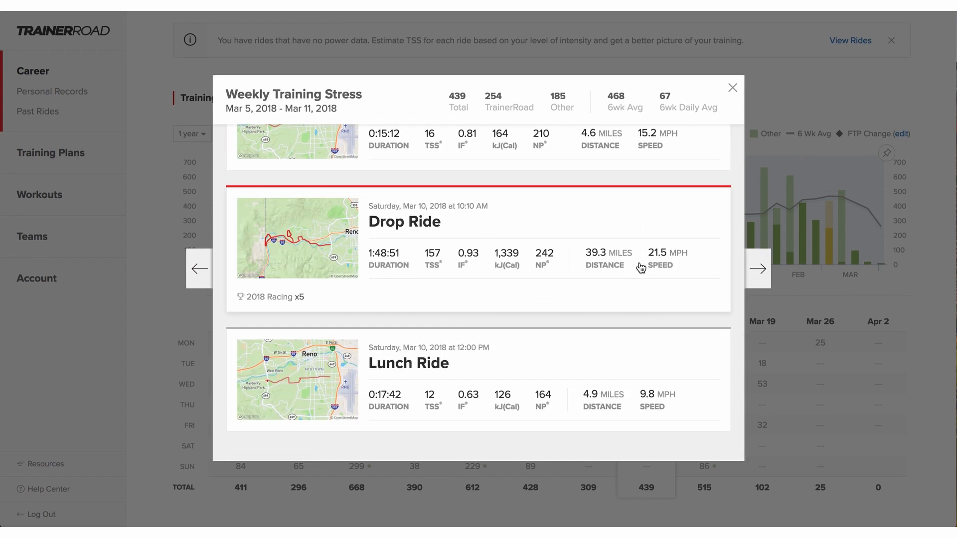
click(732, 87)
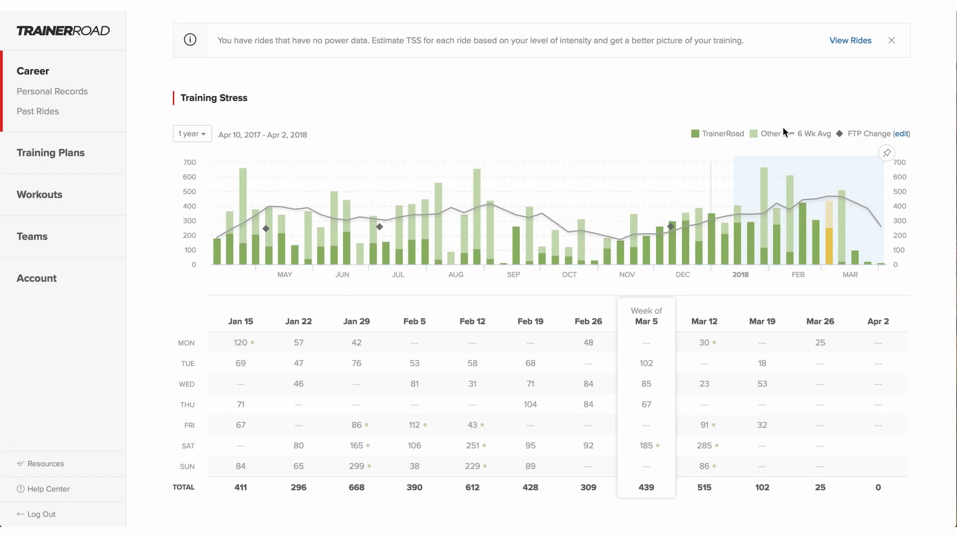
mouse_move(802, 143)
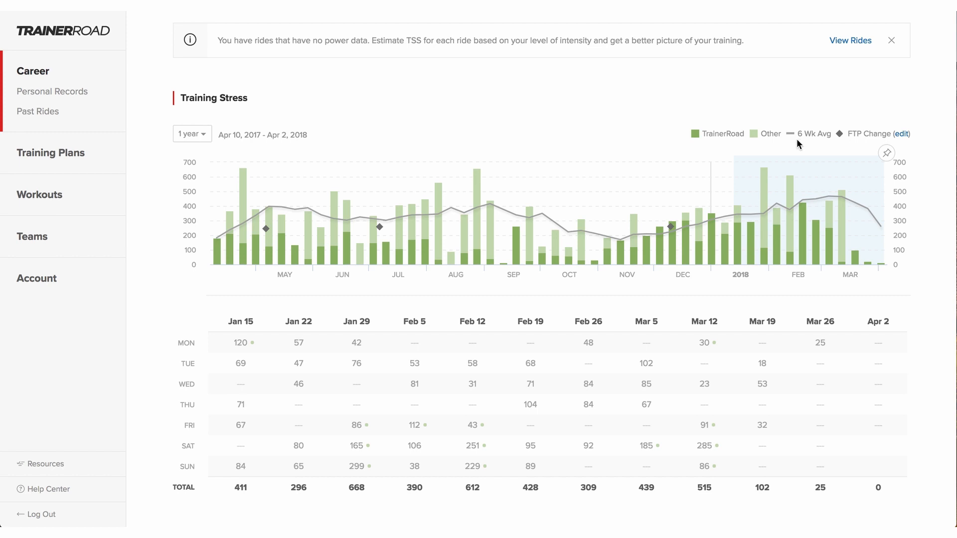
mouse_move(378, 228)
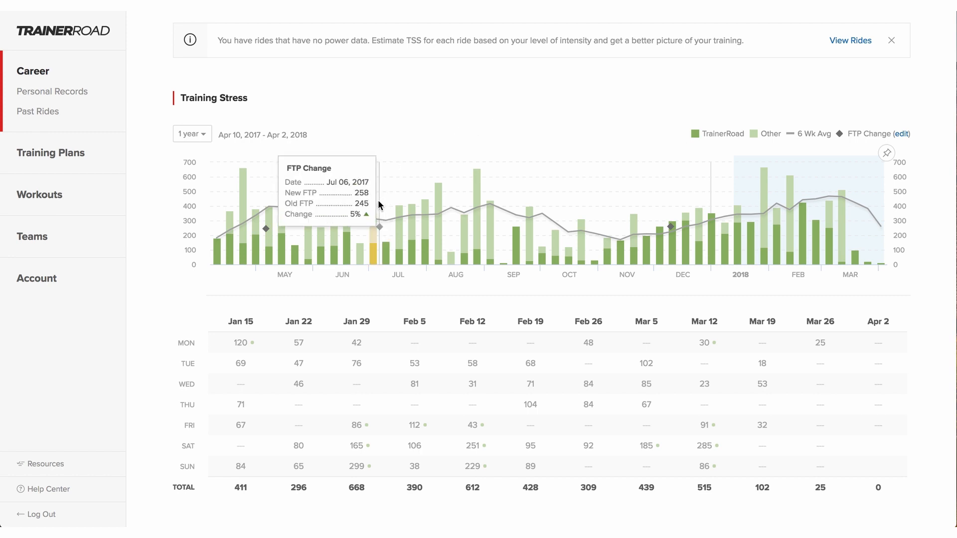
mouse_move(299, 246)
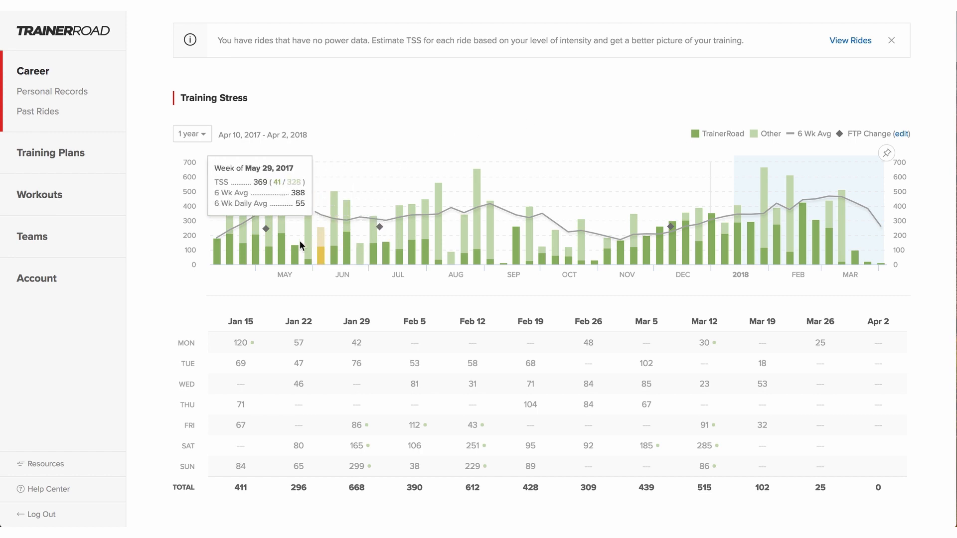
mouse_move(266, 230)
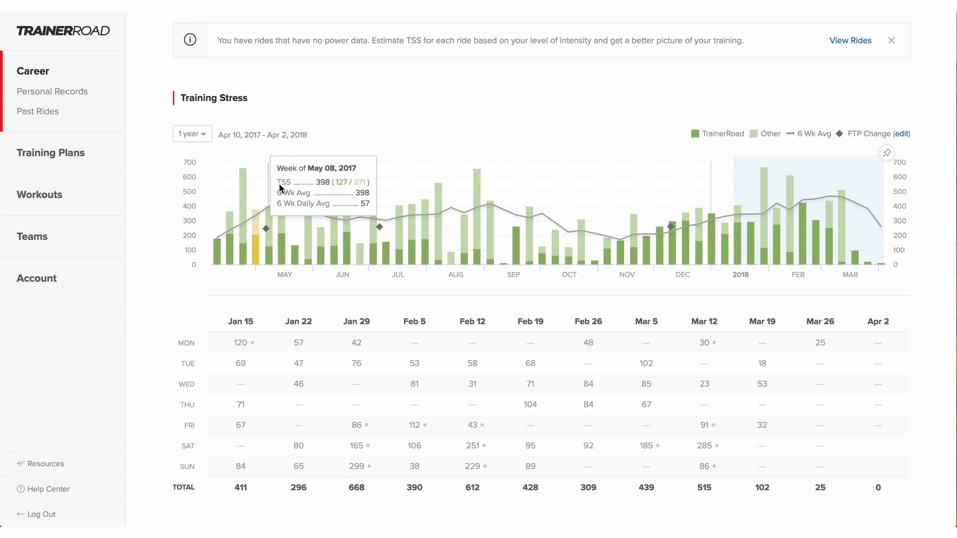
mouse_move(376, 93)
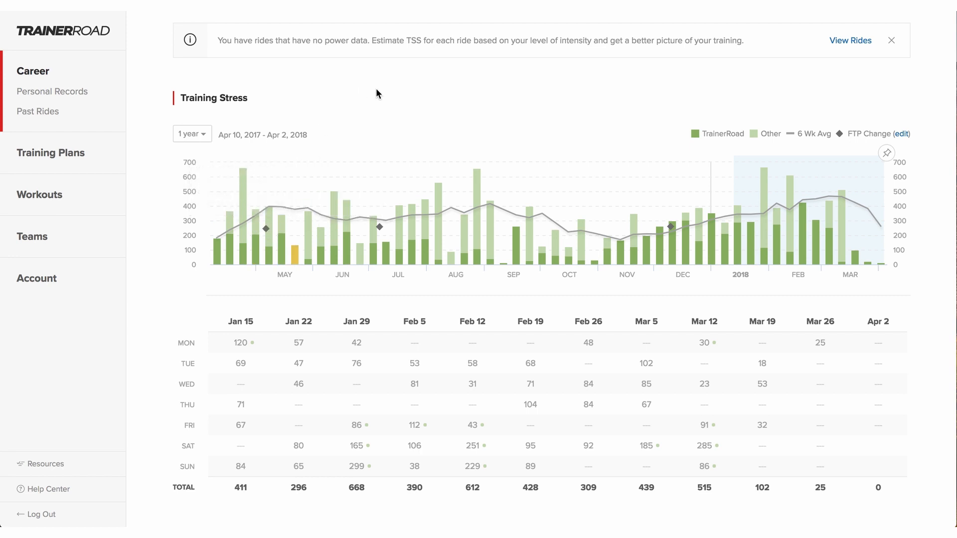